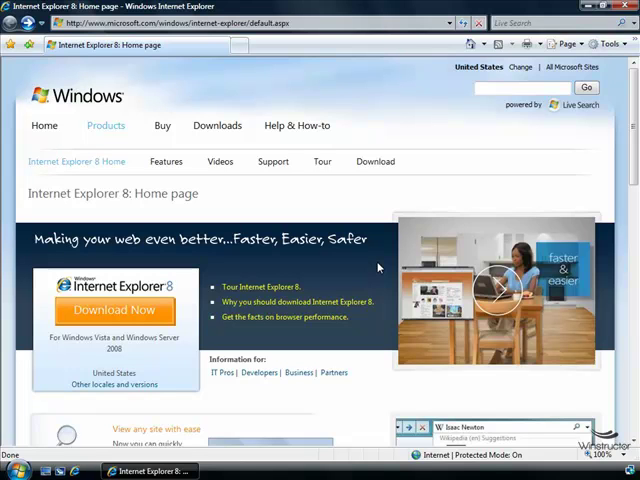
mouse_move(255, 138)
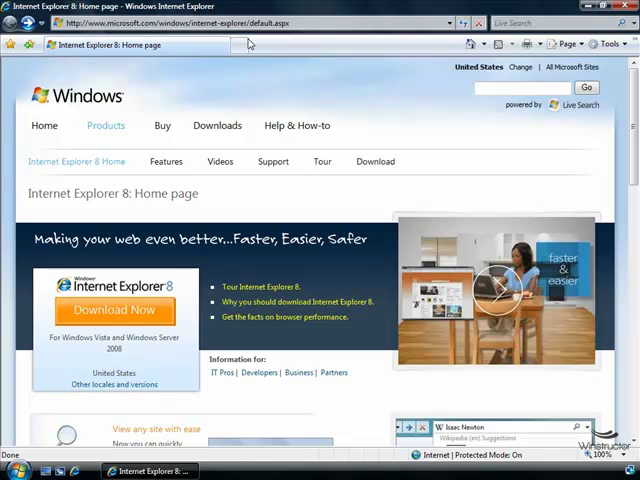
mouse_move(43, 314)
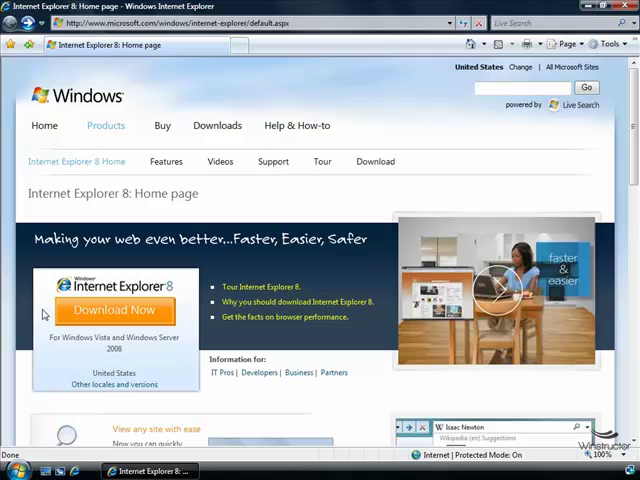
mouse_move(177, 310)
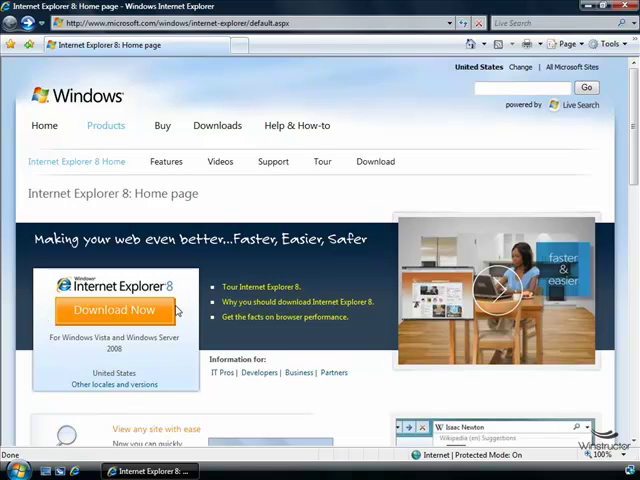
mouse_move(105, 465)
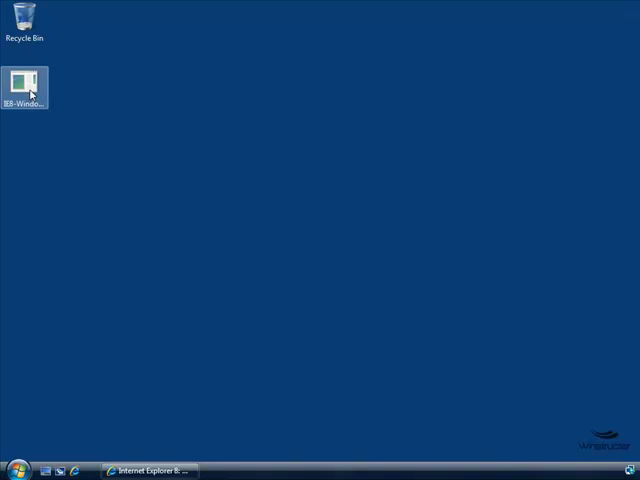
Run the IE8 installer, accept the licence terms, and keep latest updates enabled
double_click(26, 83)
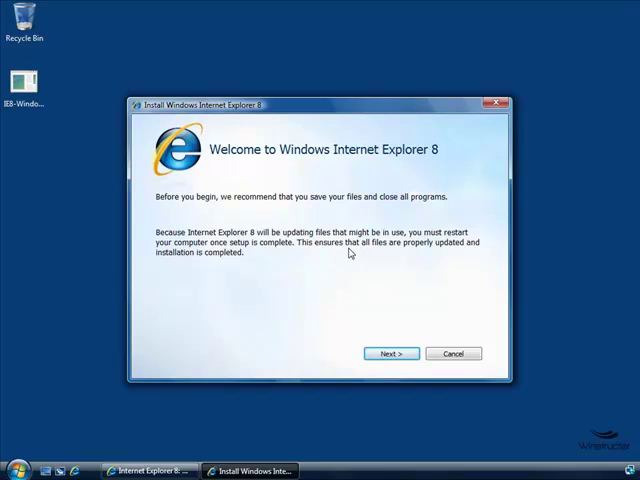
click(389, 353)
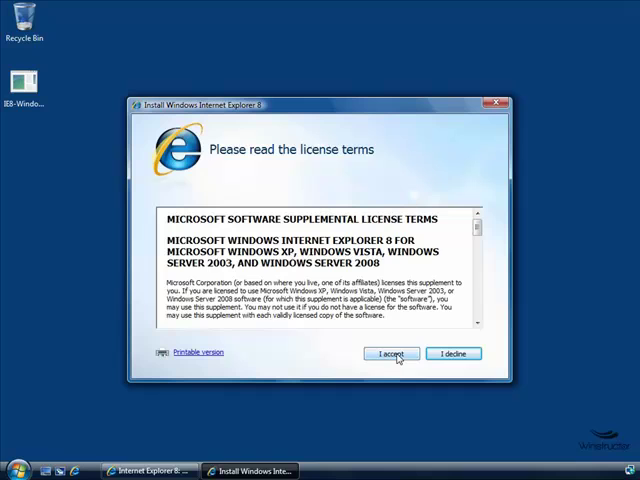
click(391, 352)
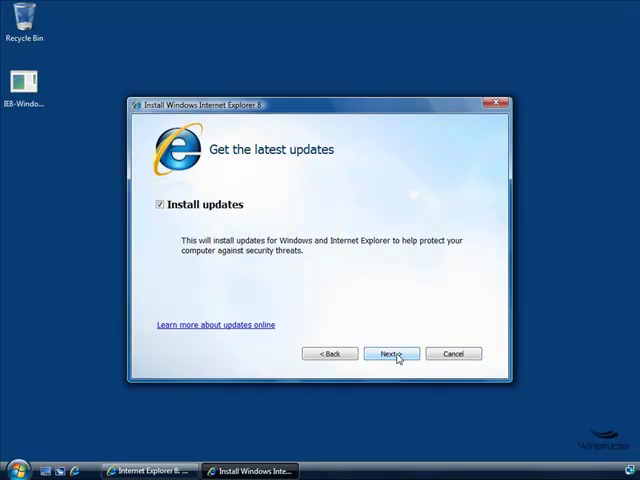
mouse_move(225, 222)
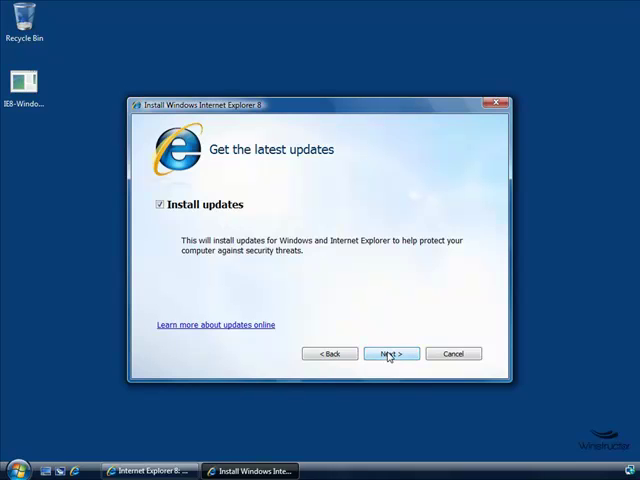
click(388, 353)
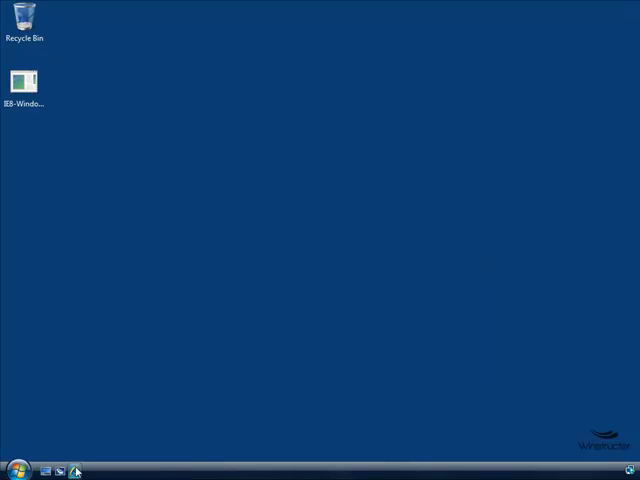
Launch Internet Explorer 8 and decline Suggested Sites with 'No, don't turn on' in first-run setup
double_click(28, 79)
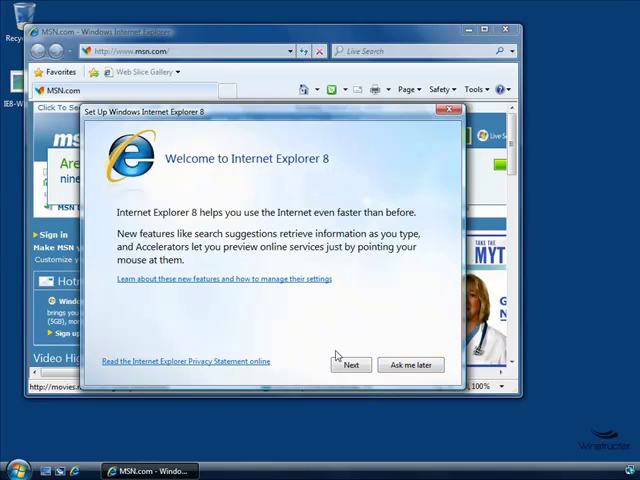
click(351, 364)
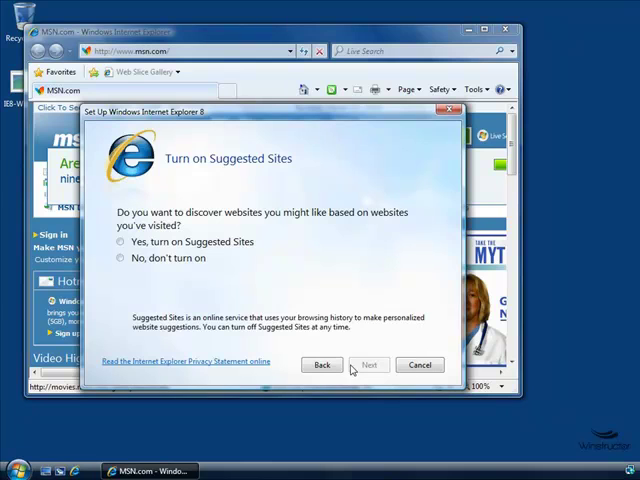
mouse_move(155, 255)
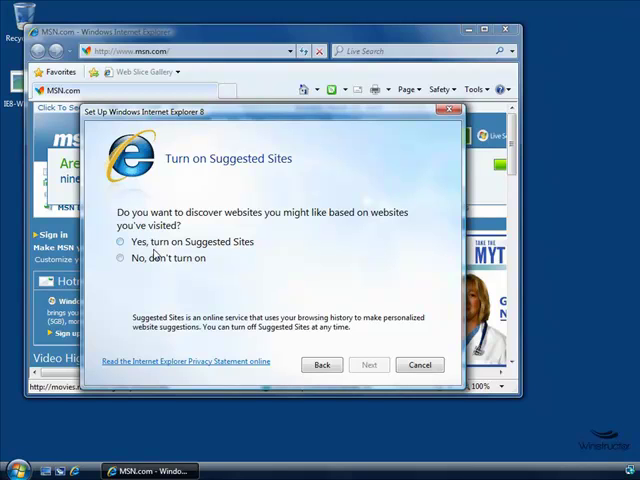
click(120, 258)
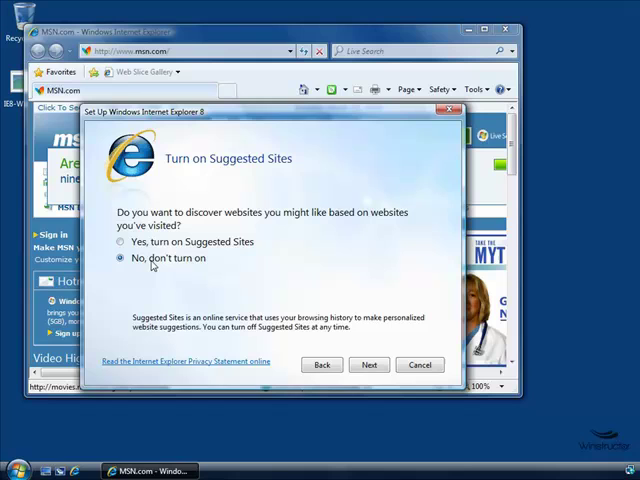
click(369, 364)
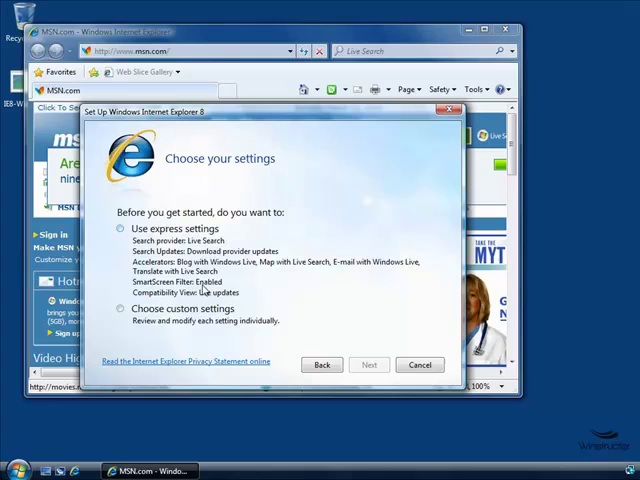
mouse_move(170, 305)
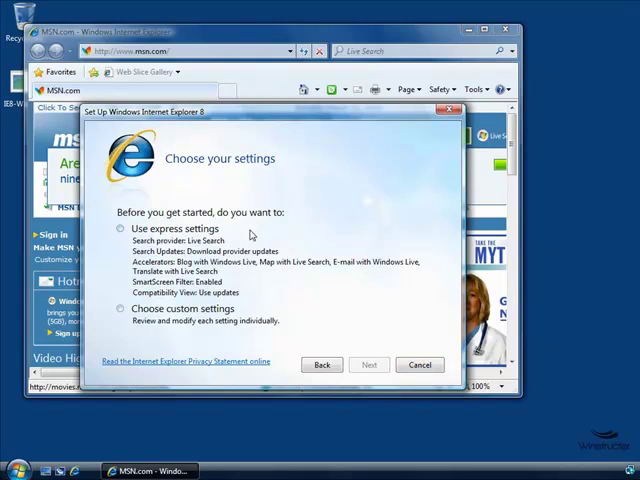
mouse_move(263, 293)
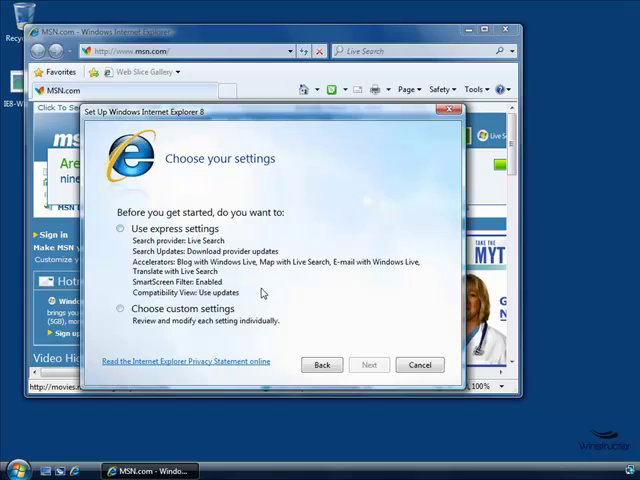
mouse_move(218, 303)
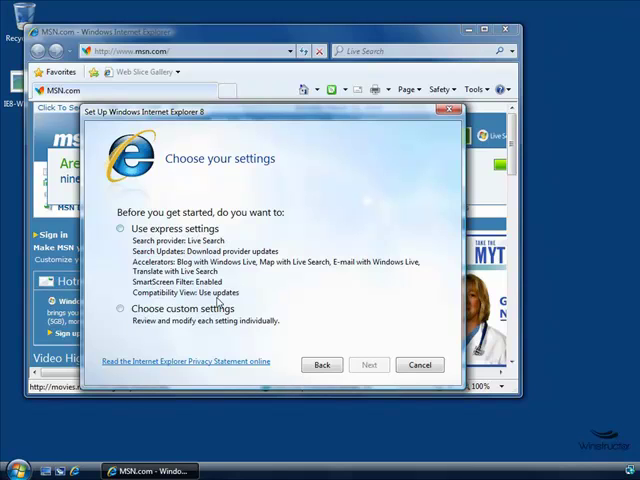
mouse_move(210, 297)
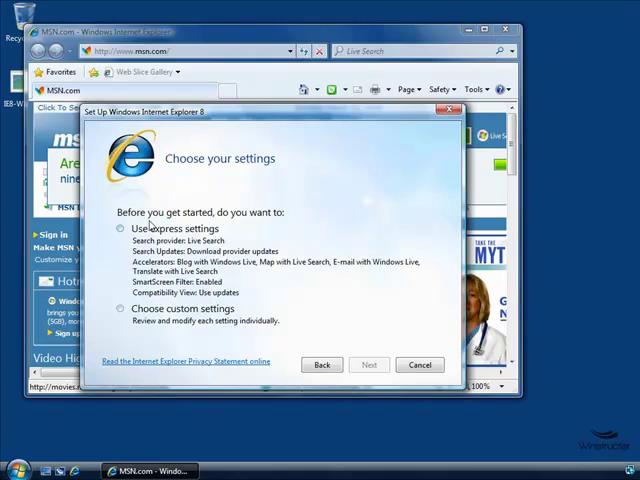
Select 'Use express settings' on the Choose your settings page
click(120, 229)
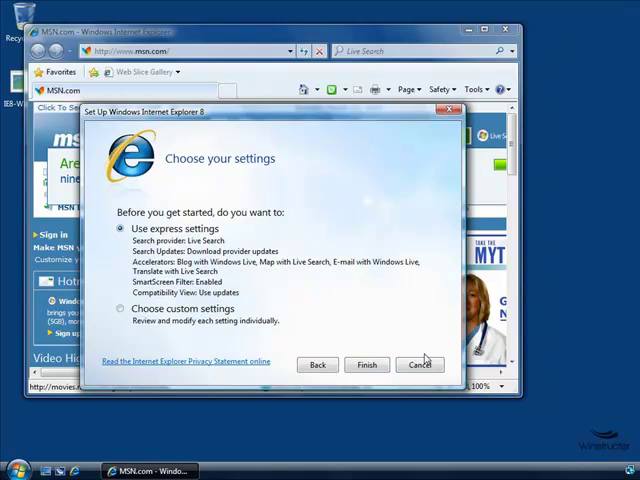
Cancel the setup wizard to reveal the Welcome to Internet Explorer 8 page
click(366, 364)
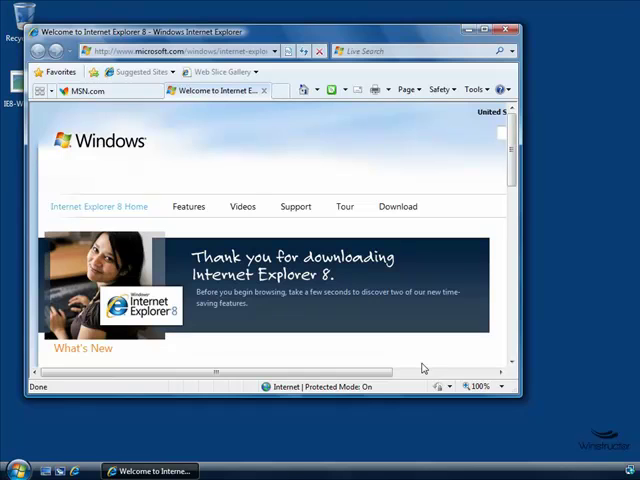
mouse_move(80, 470)
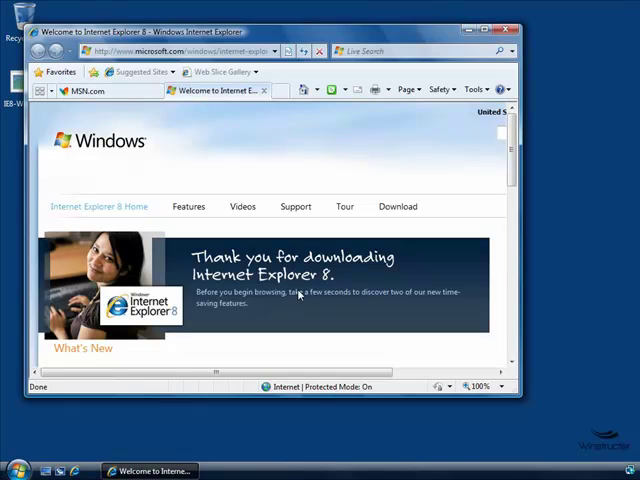
mouse_move(367, 229)
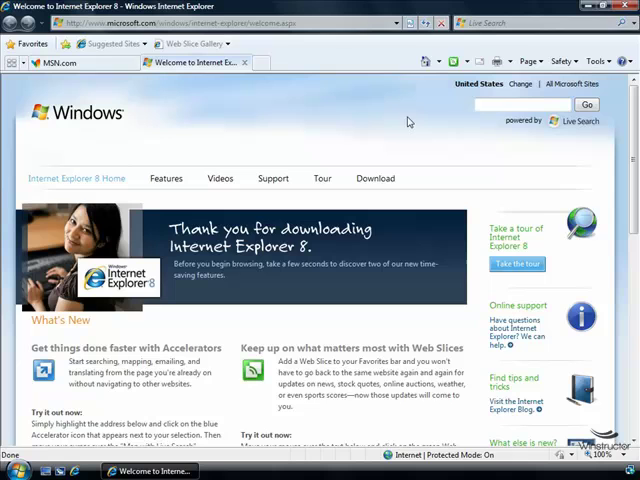
mouse_move(338, 70)
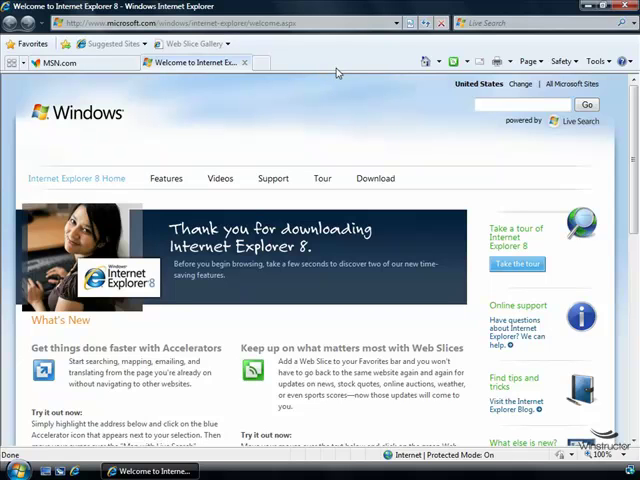